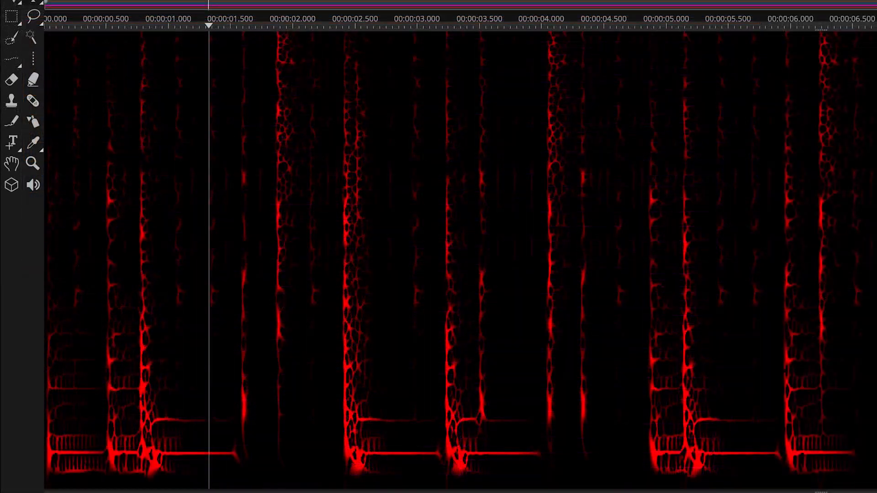
Step: Bring up the De-Bleed.slp project with Hi-Hat and Snare layers in Composite View
left_click(450, 18)
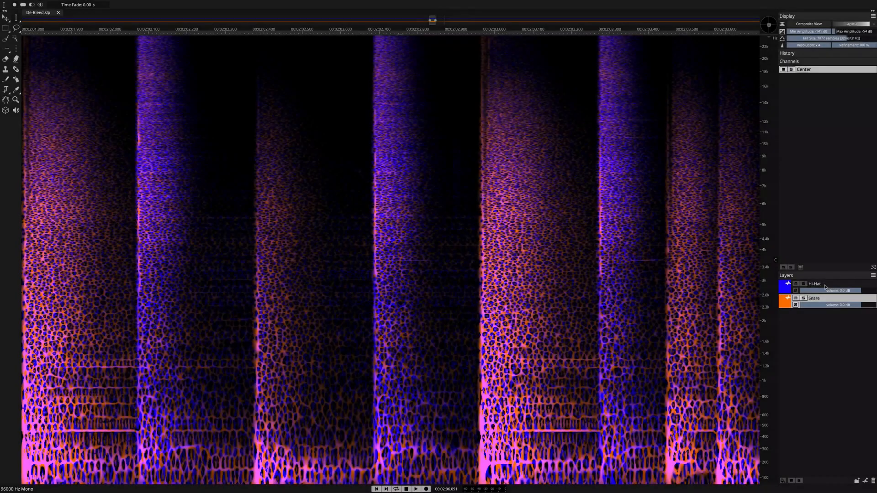
Step: Switch to the Cubase Pro drum session showing the Audio > Extensions entry for SpectraLayers
left_click(531, 14)
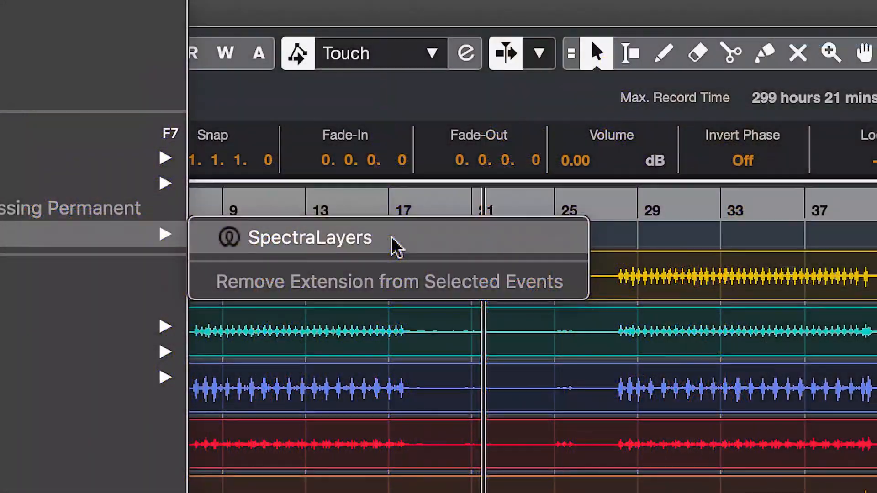
Step: Send the selected drum events to SpectraLayers as layers Kick In through Overhead R
left_click(311, 237)
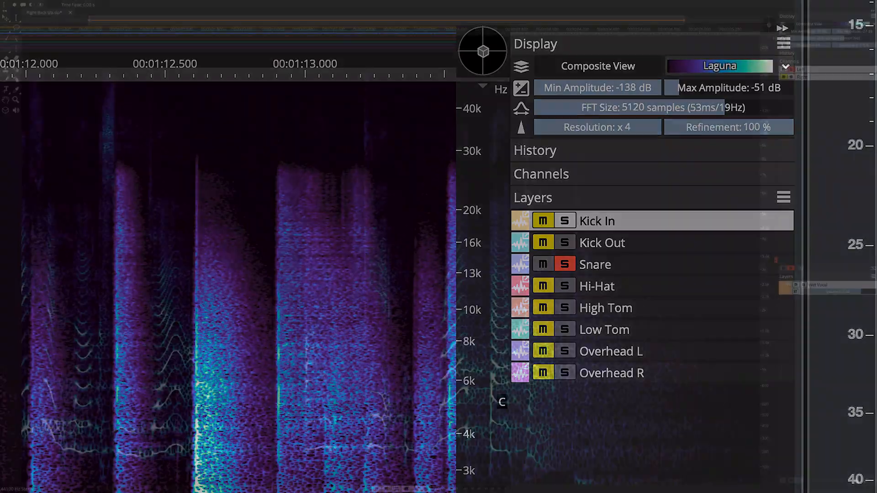
Step: Apply Reverb Reduction with Sensitivity 2.0 and Ratio 100% to the recording
left_click(163, 11)
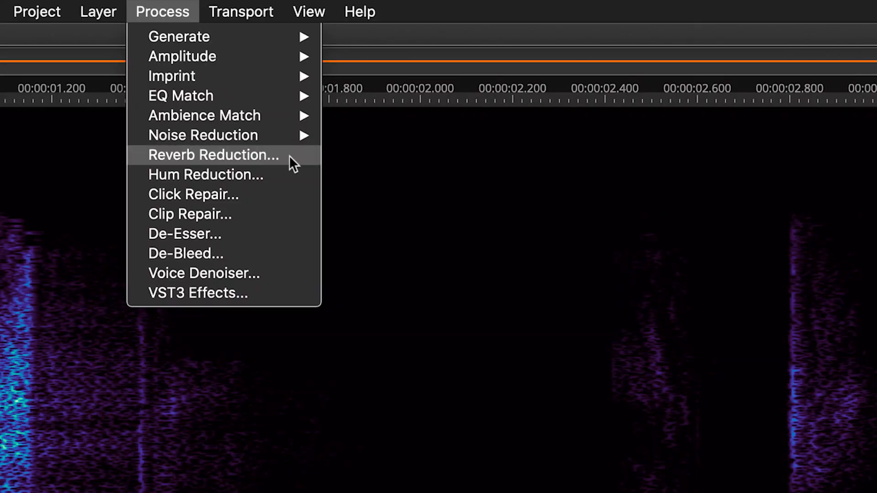
left_click(214, 155)
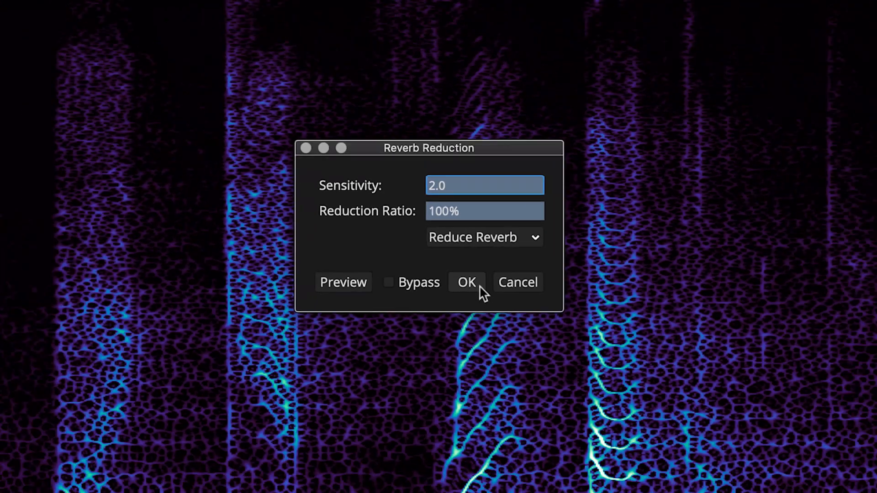
left_click(467, 282)
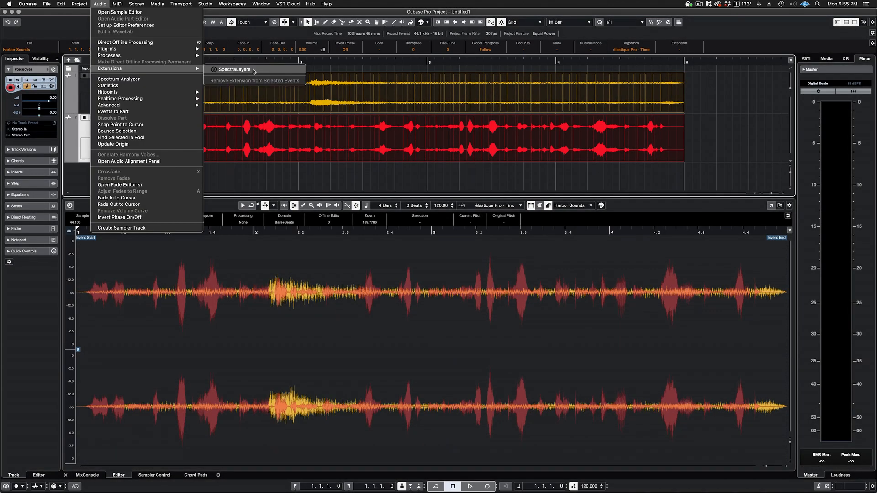
Step: Load Harbor Sounds and Voiceover into SpectraLayers and confirm the registered harbour ambience profile
left_click(231, 69)
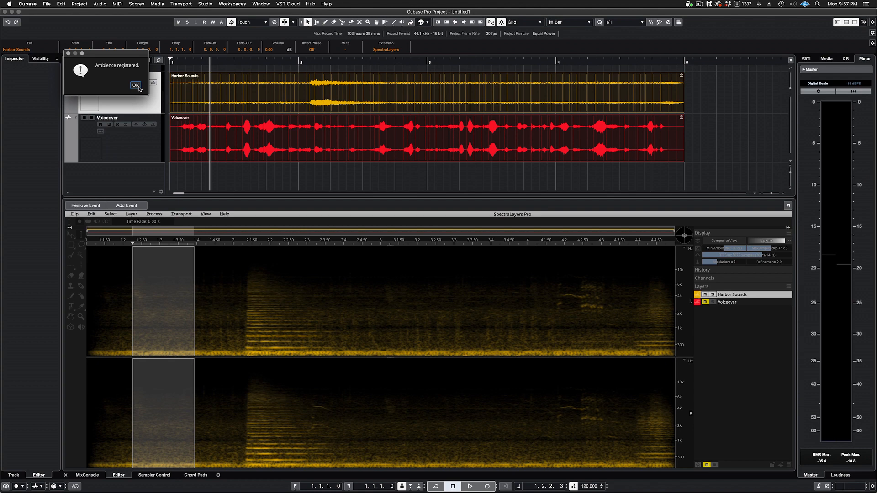
left_click(135, 85)
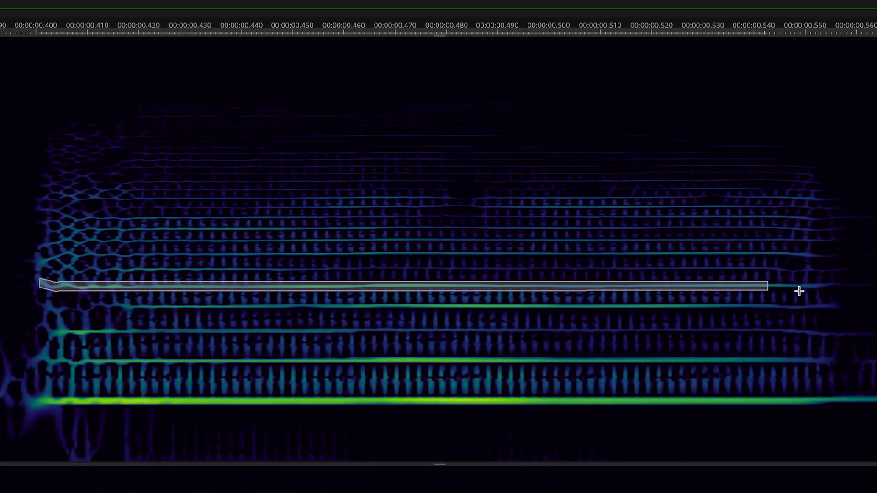
Step: Select harmonics 1–10 of the alto note from its fifth partial, Master Rank 5
left_click(179, 7)
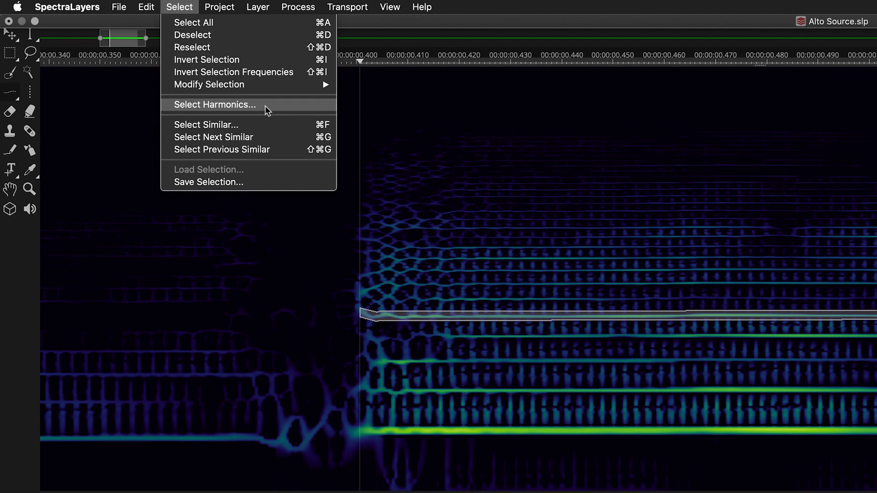
left_click(214, 104)
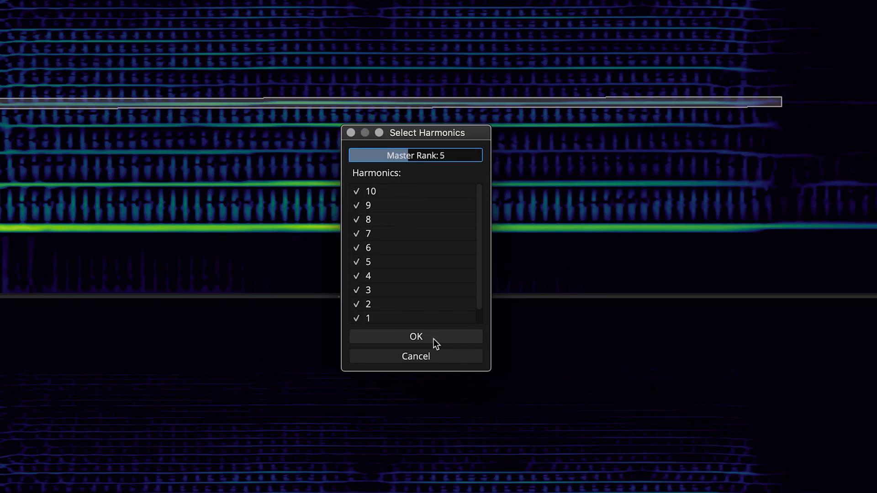
left_click(415, 336)
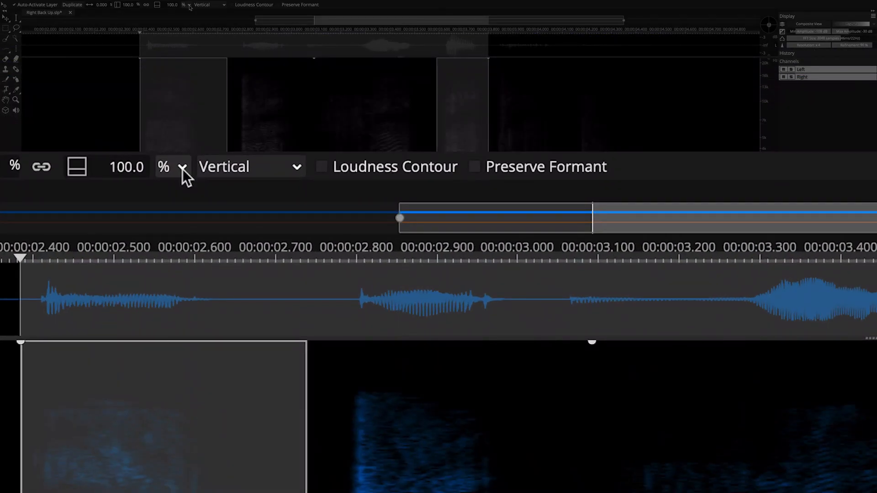
Step: Switch the transform unit from % to semitones for pitch-shifting the vocal slice
left_click(182, 166)
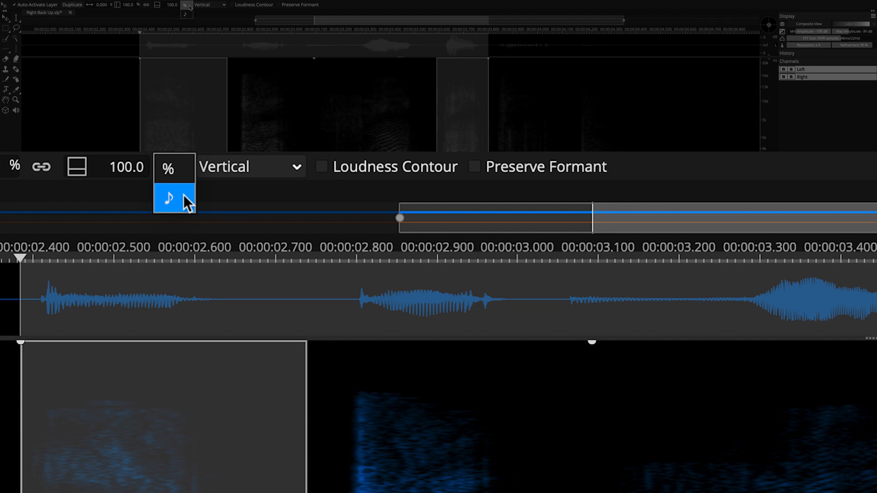
left_click(168, 197)
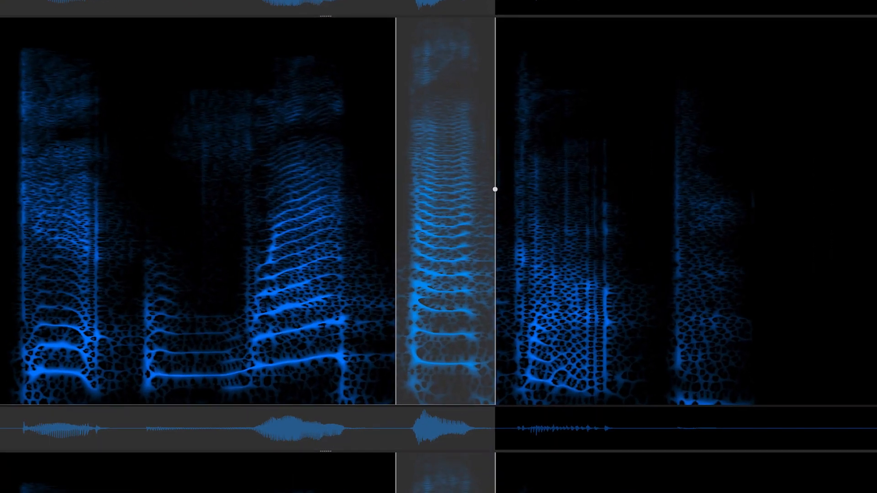